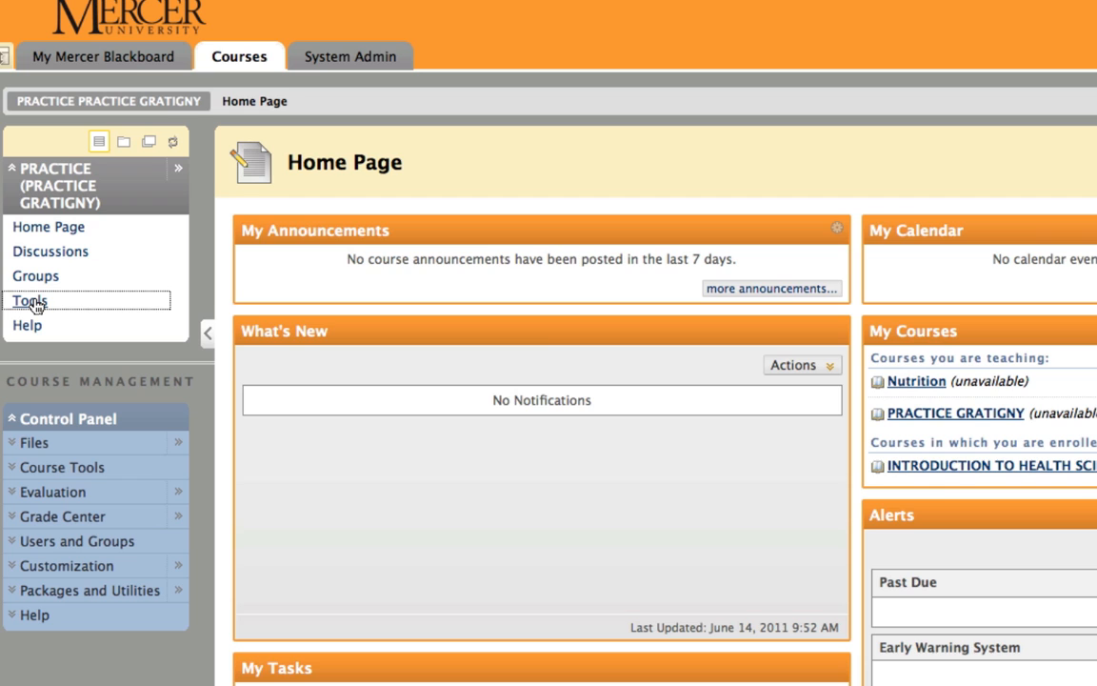
Step: Reach the course's Collaboration Sessions page via Tools > Collaboration
{"action": "left_click", "coordinate": [31, 301]}
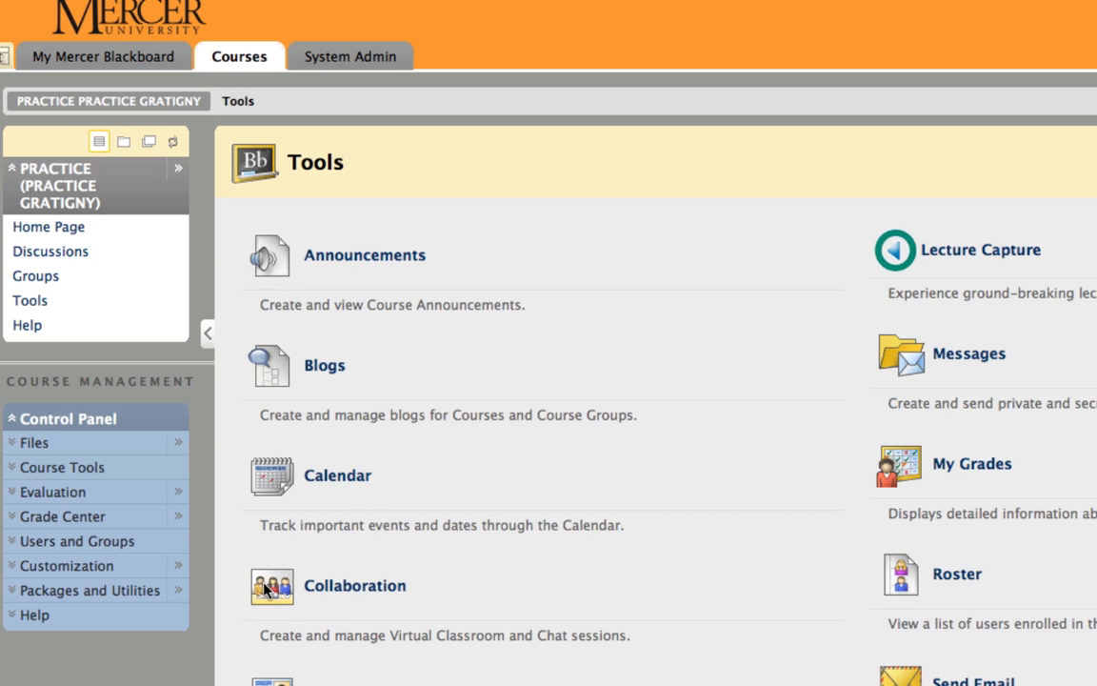
{"action": "mouse_move", "coordinate": [354, 587]}
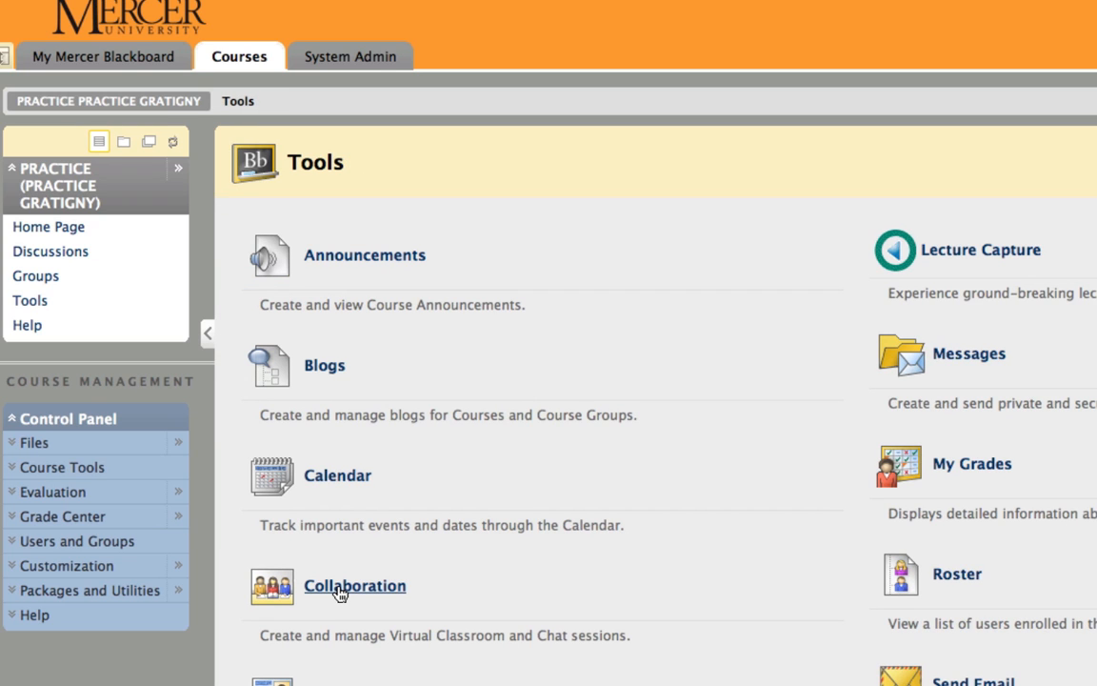
{"action": "left_click", "coordinate": [354, 587]}
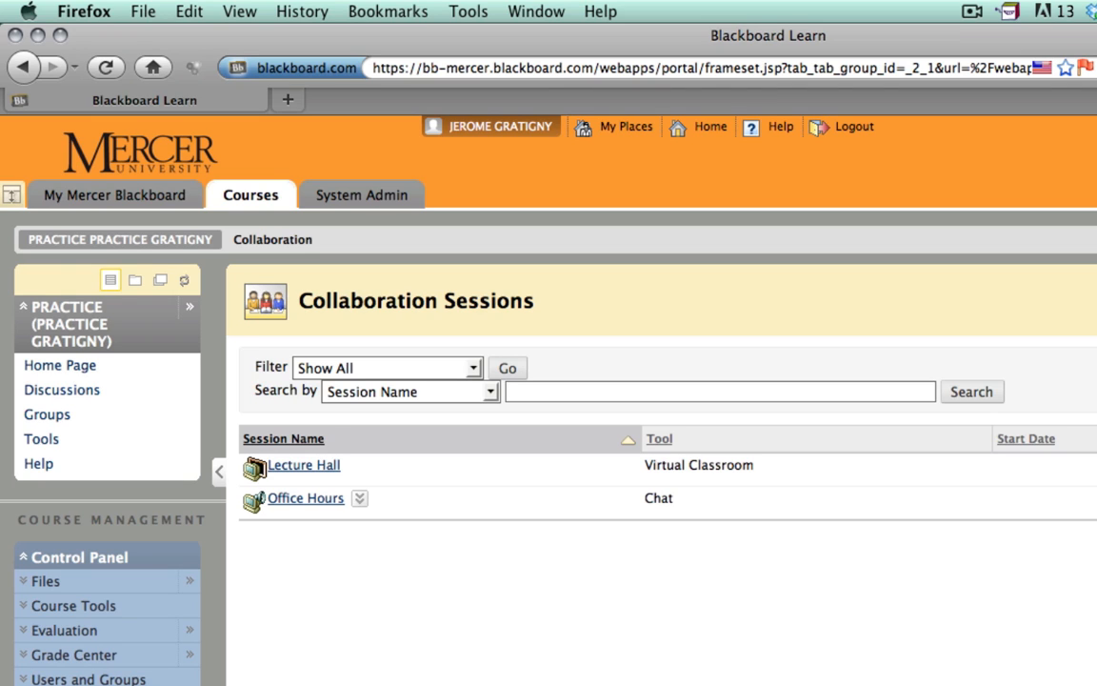
{"action": "left_click", "coordinate": [303, 464]}
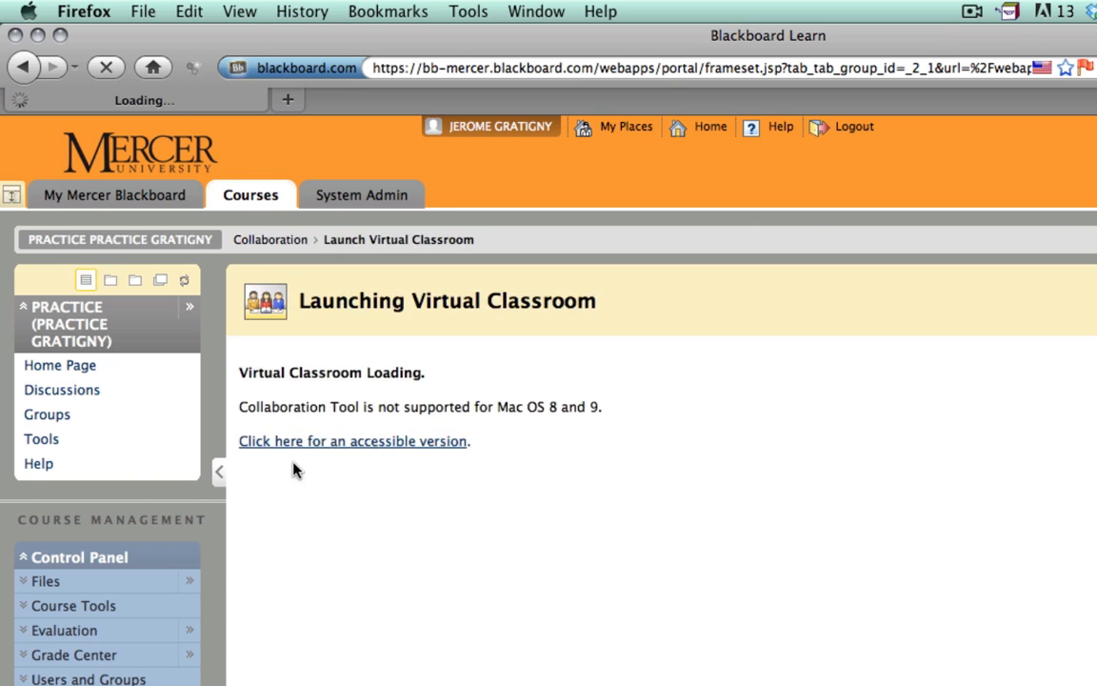
{"action": "left_click", "coordinate": [352, 440]}
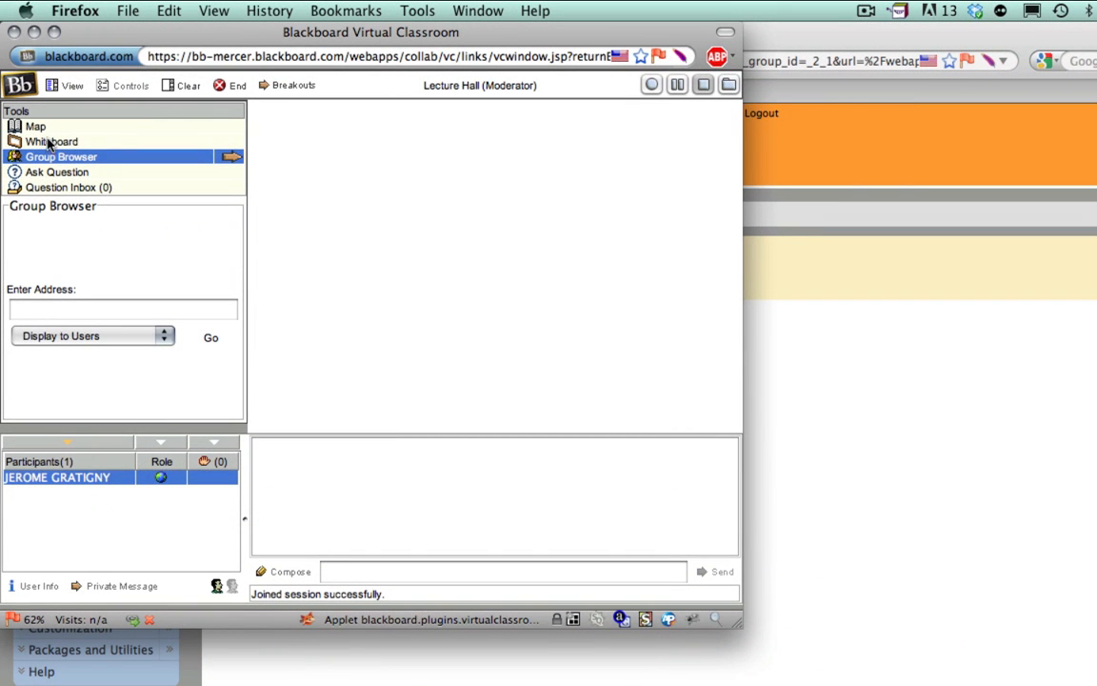
{"action": "left_click", "coordinate": [51, 141]}
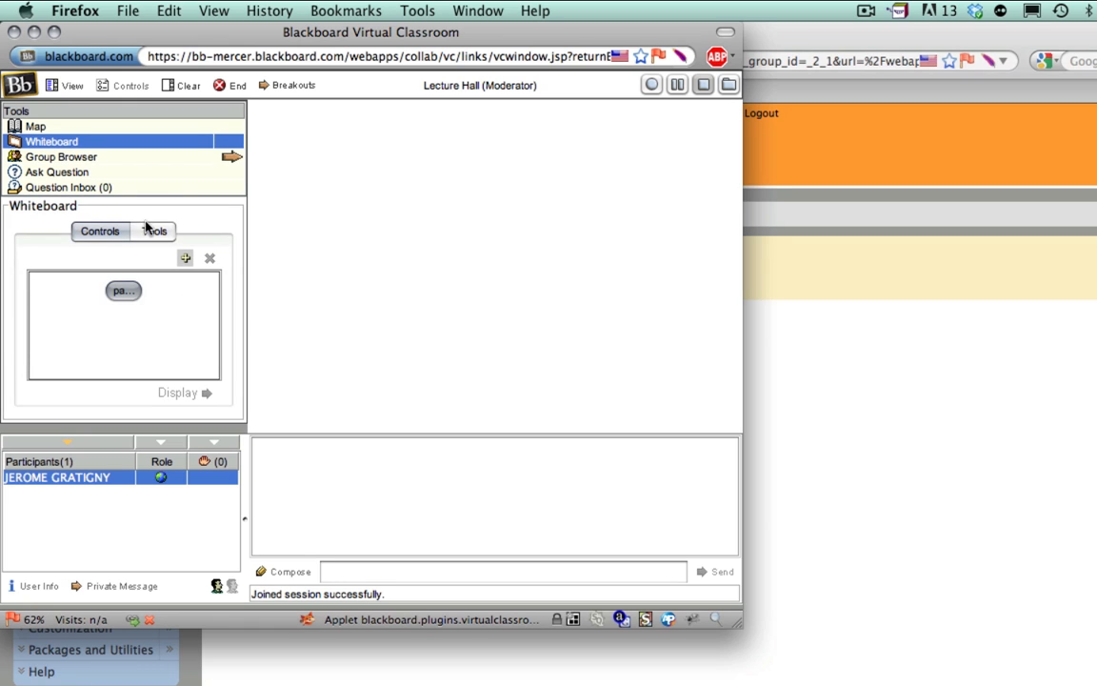
{"action": "left_click", "coordinate": [153, 231]}
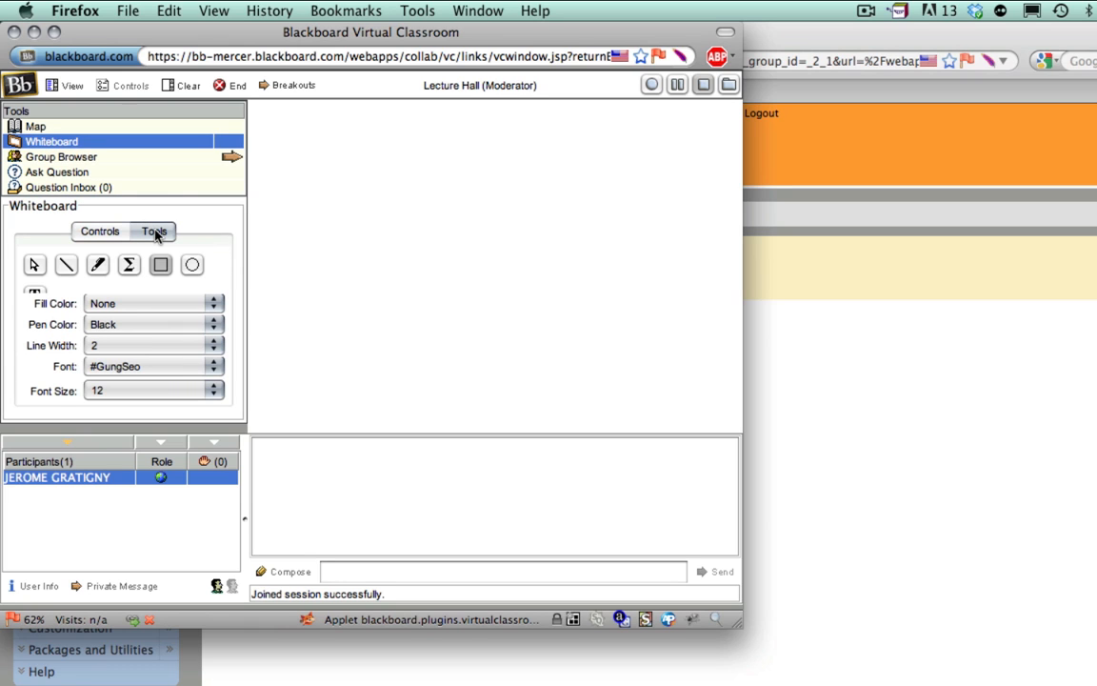
{"action": "mouse_move", "coordinate": [85, 167]}
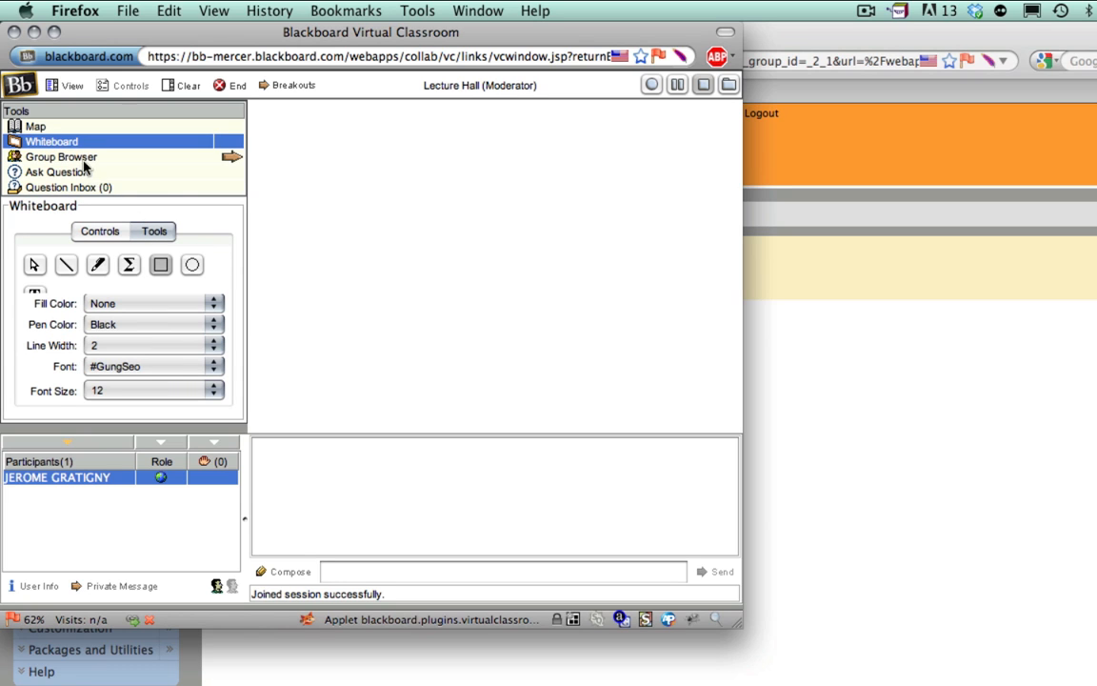
{"action": "left_click", "coordinate": [61, 157]}
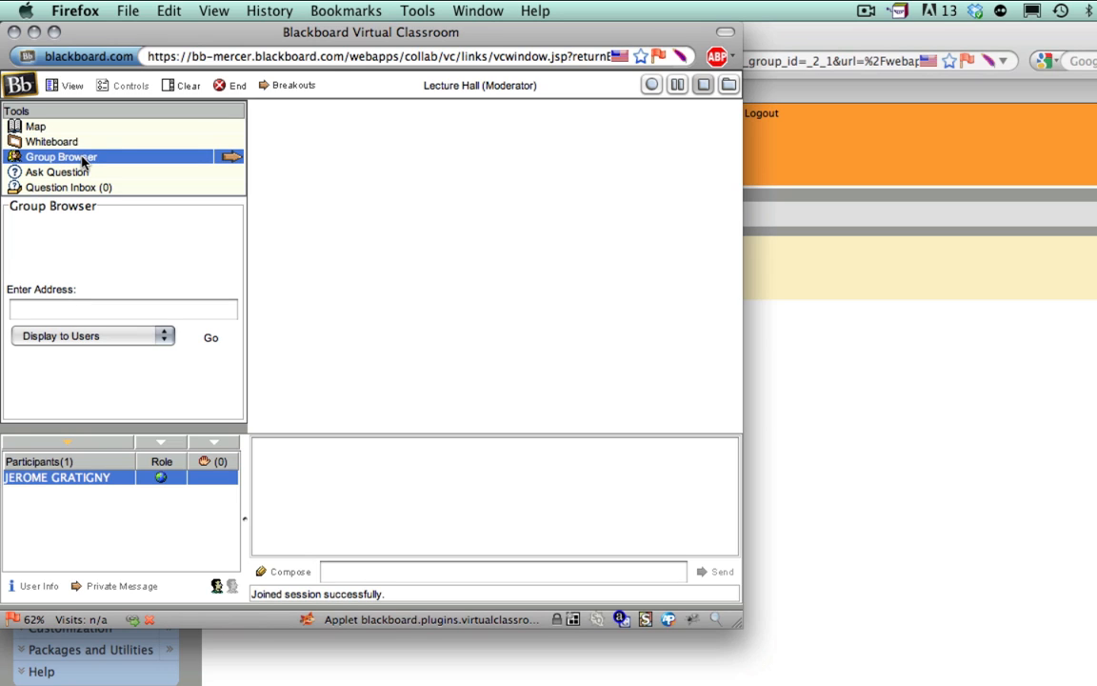
{"action": "mouse_move", "coordinate": [80, 179]}
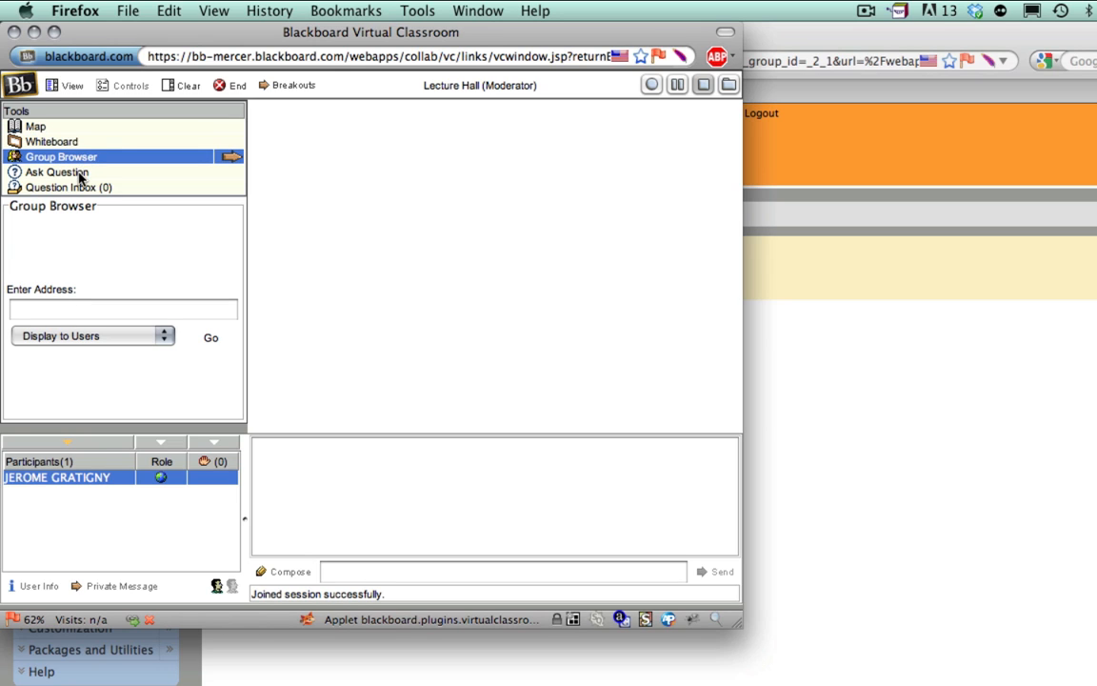
{"action": "left_click", "coordinate": [55, 172]}
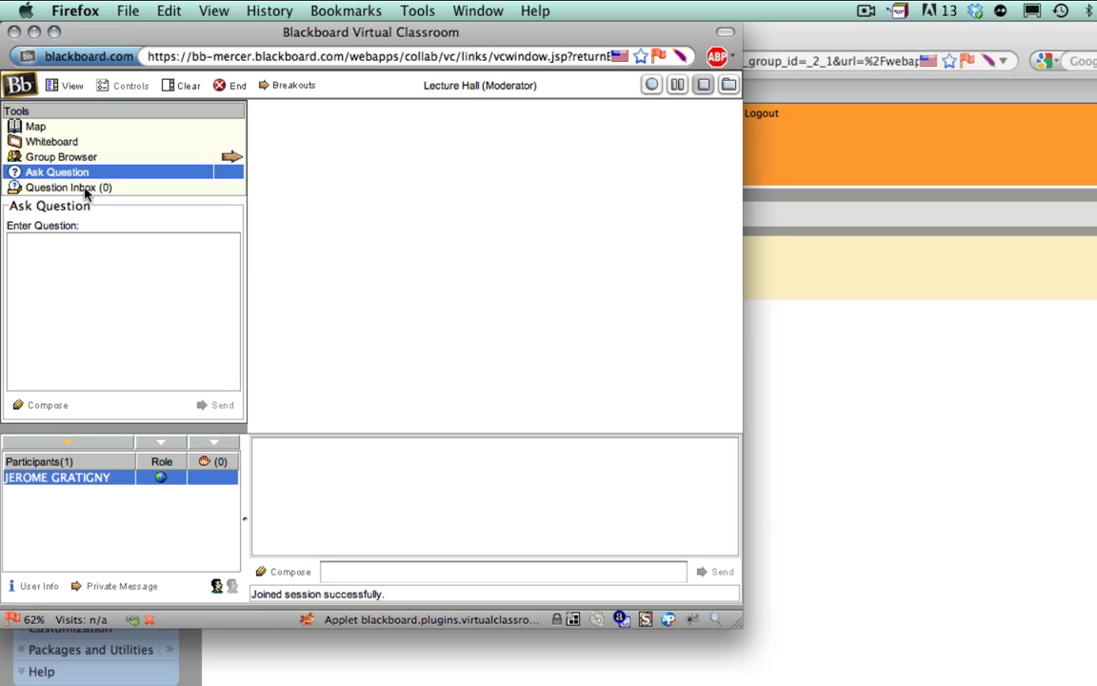
{"action": "left_click", "coordinate": [68, 186]}
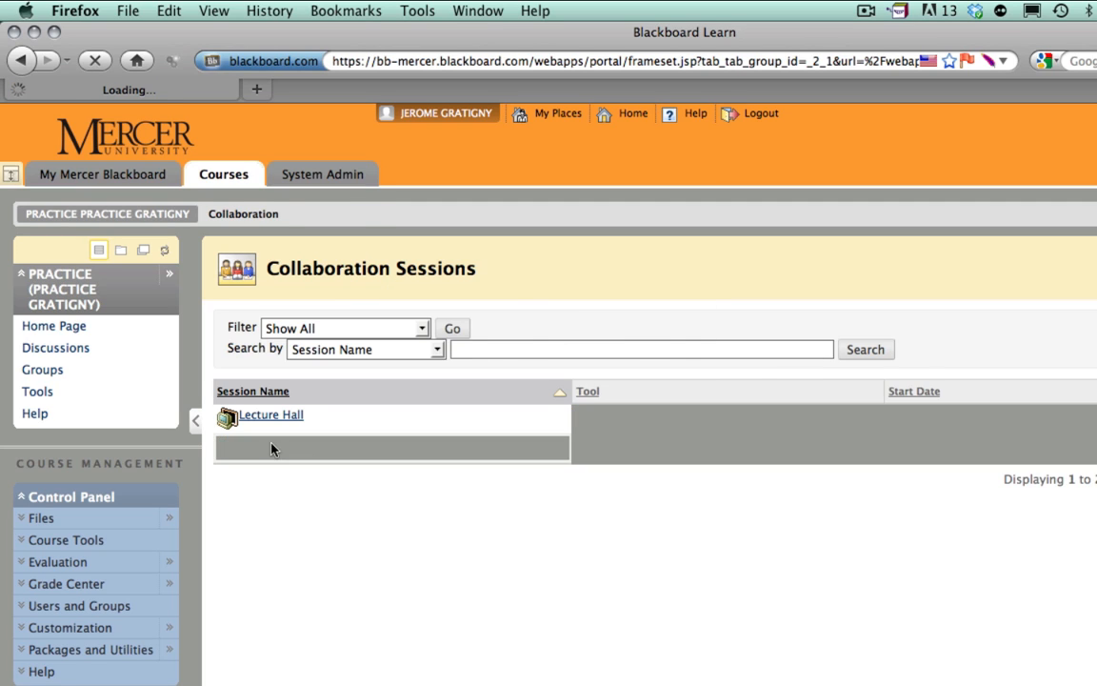
{"action": "left_click", "coordinate": [270, 416]}
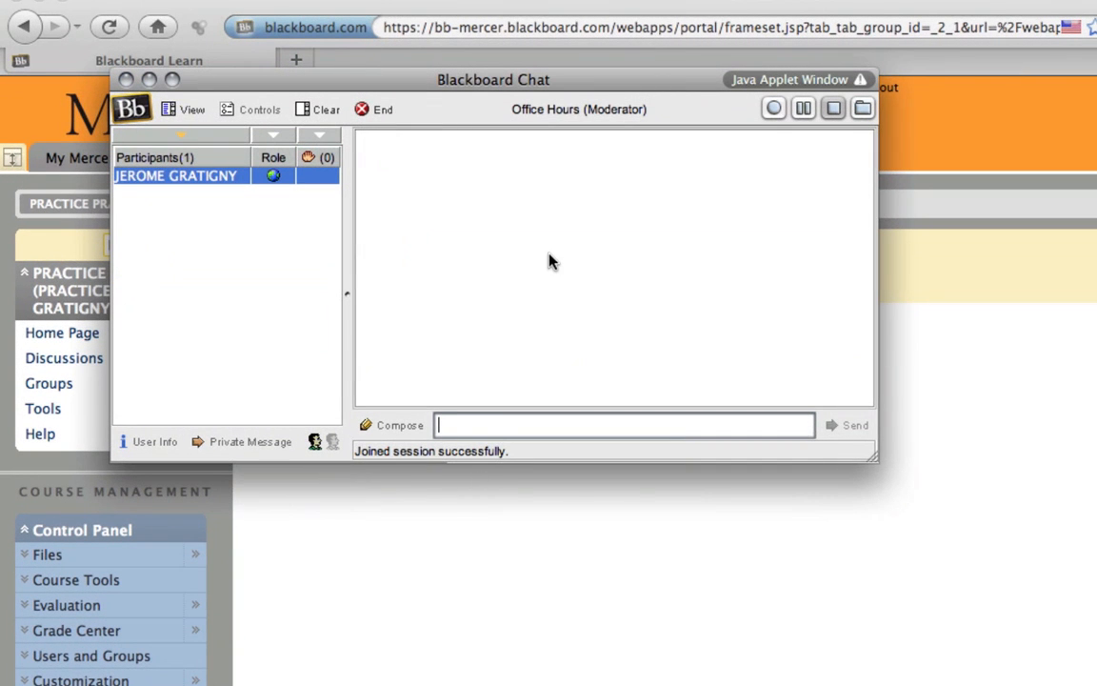
{"action": "mouse_move", "coordinate": [543, 259]}
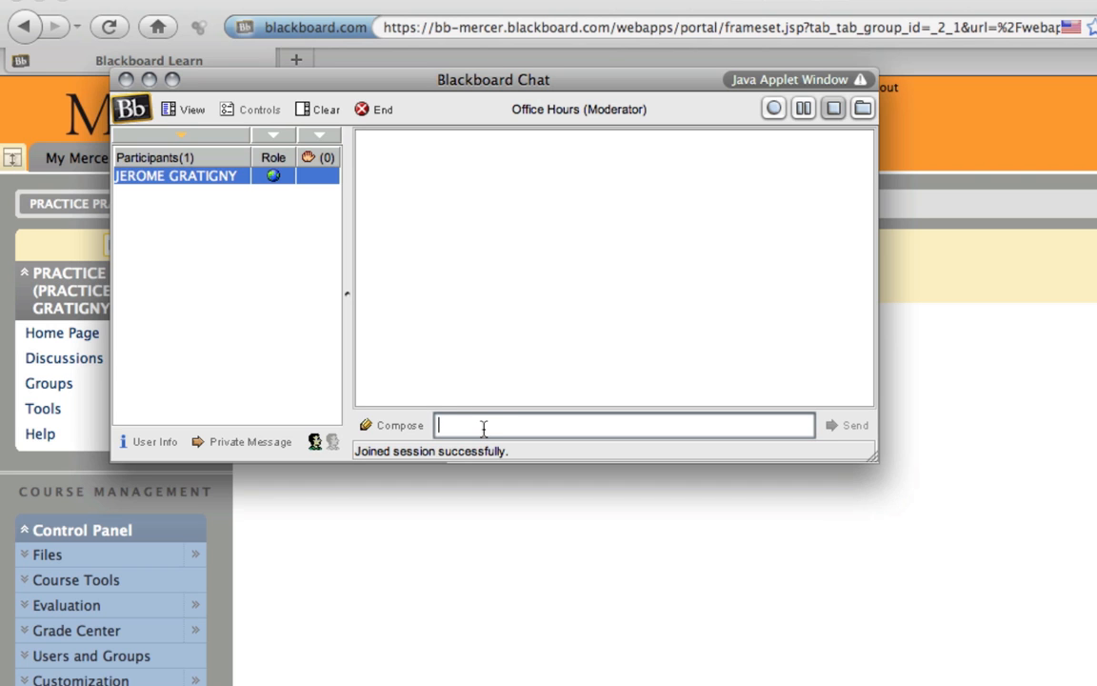
{"action": "mouse_move", "coordinate": [484, 426]}
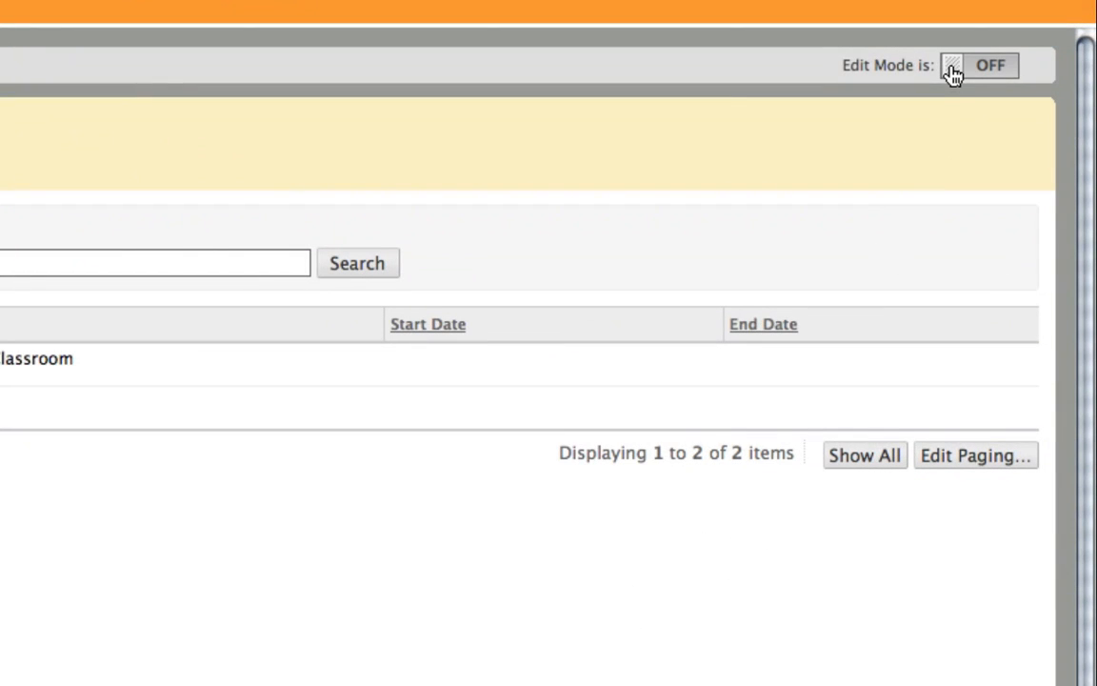
Step: Turn Edit Mode on and start creating a new collaboration session
{"action": "left_click", "coordinate": [952, 65]}
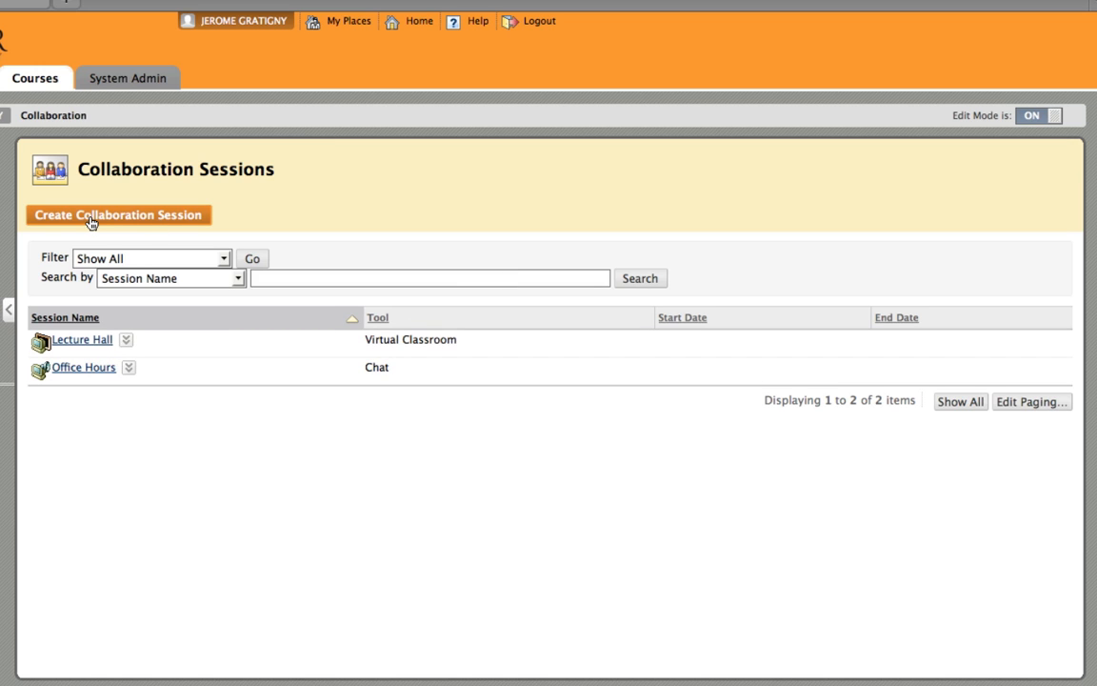
{"action": "left_click", "coordinate": [119, 214]}
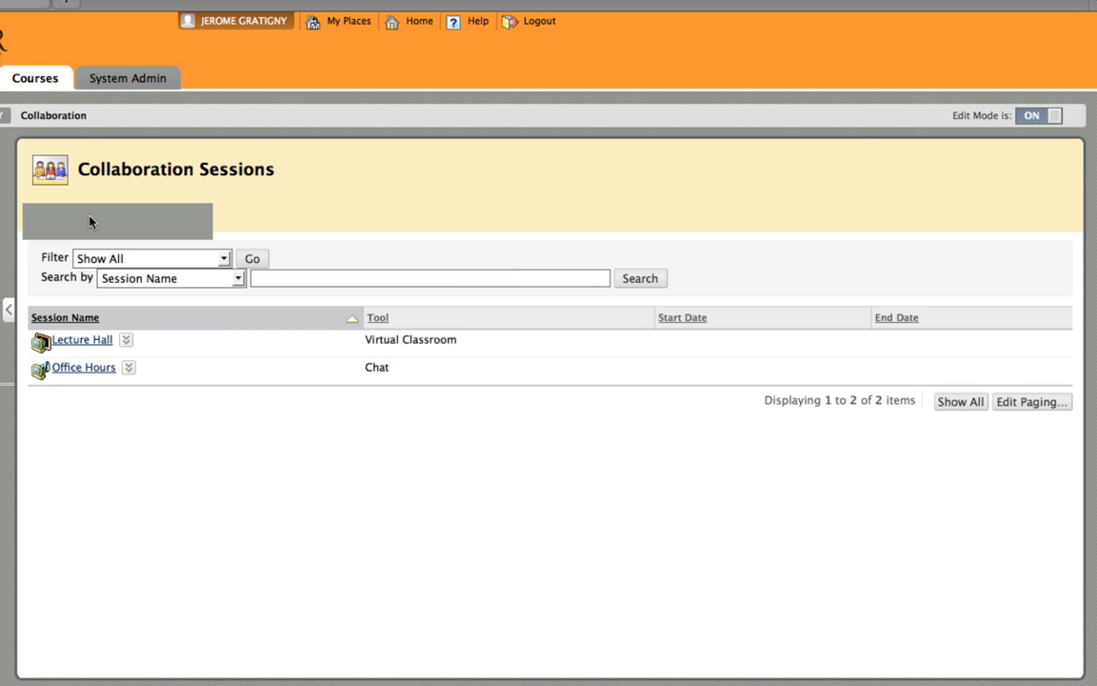
Step: Give the new session a 06/14/2011, 09:56 AM start date with Chat as its tool
{"action": "left_click", "coordinate": [118, 221]}
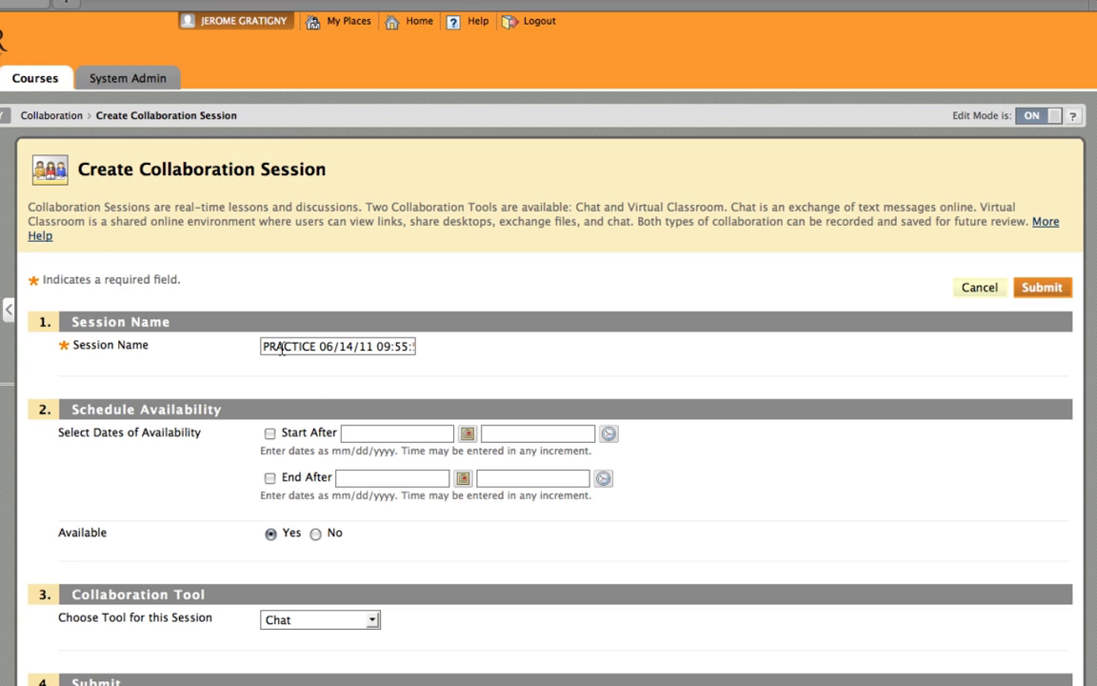
{"action": "left_click", "coordinate": [270, 435]}
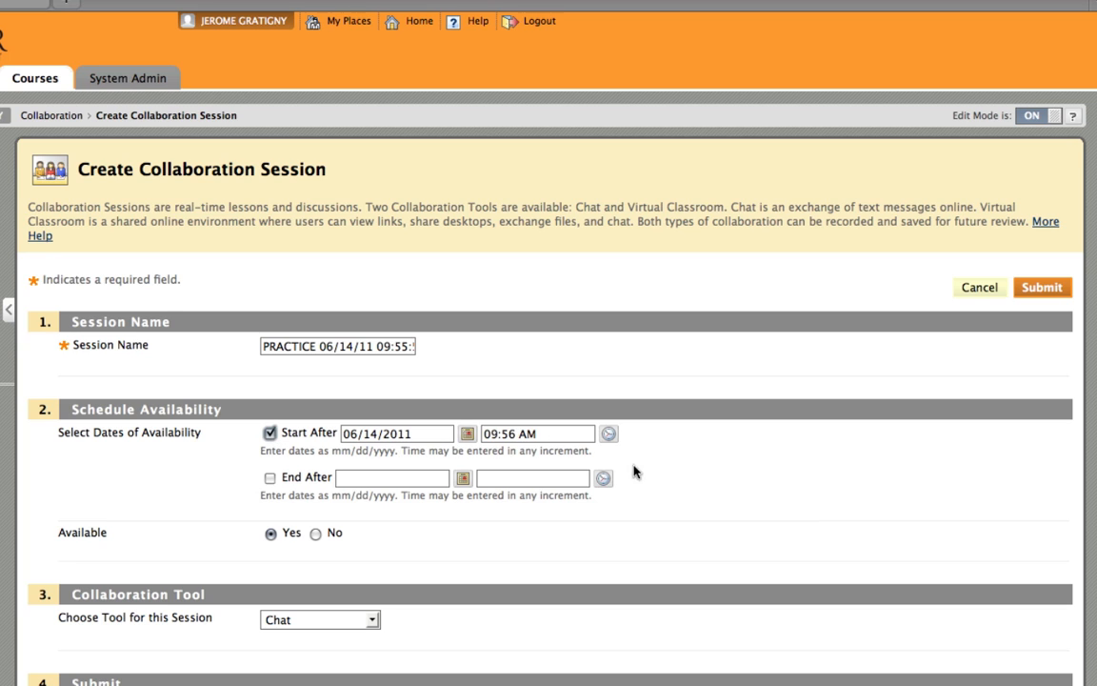
{"action": "scroll", "scroll_direction": "down", "scroll_amount": 3}
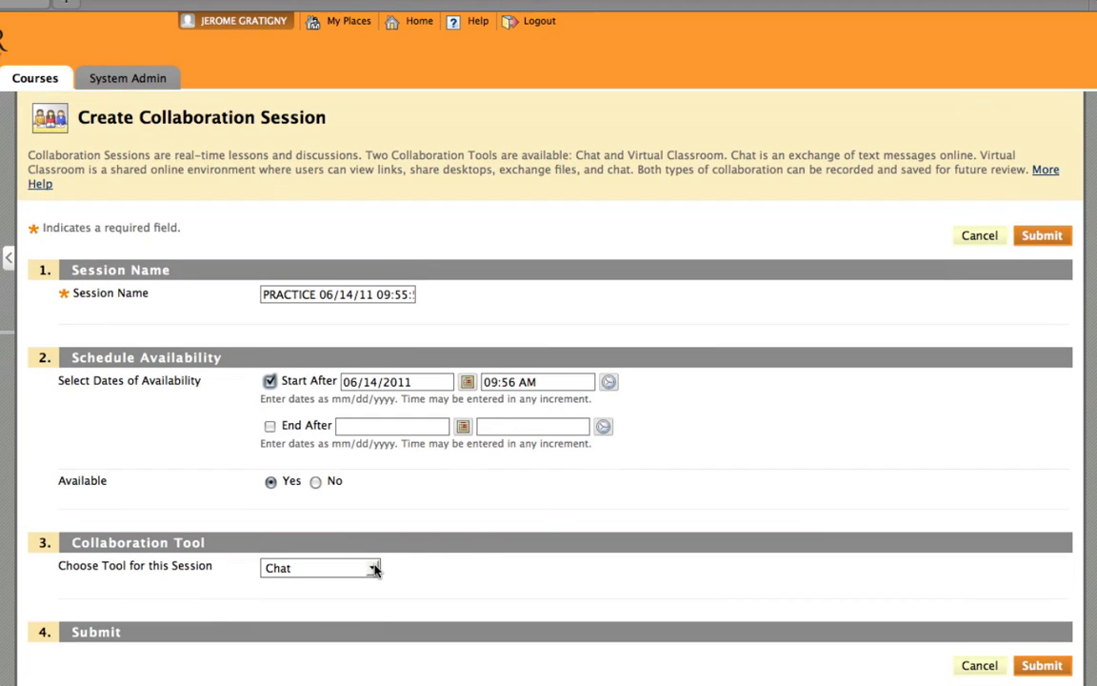
{"action": "left_click", "coordinate": [371, 568]}
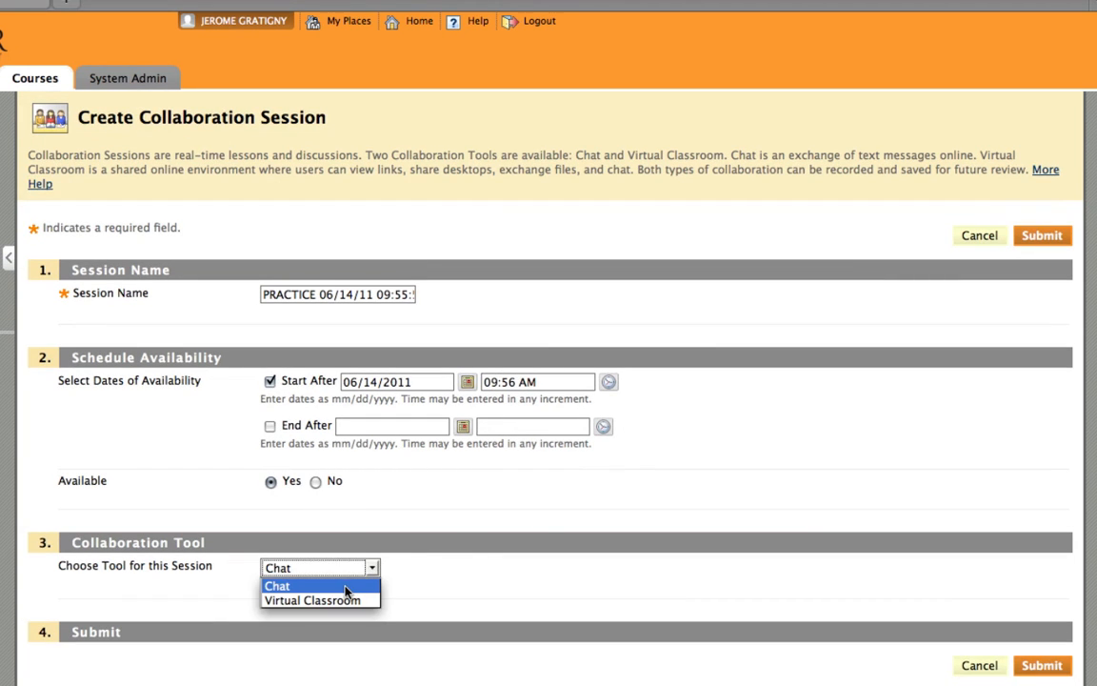
{"action": "mouse_move", "coordinate": [320, 600]}
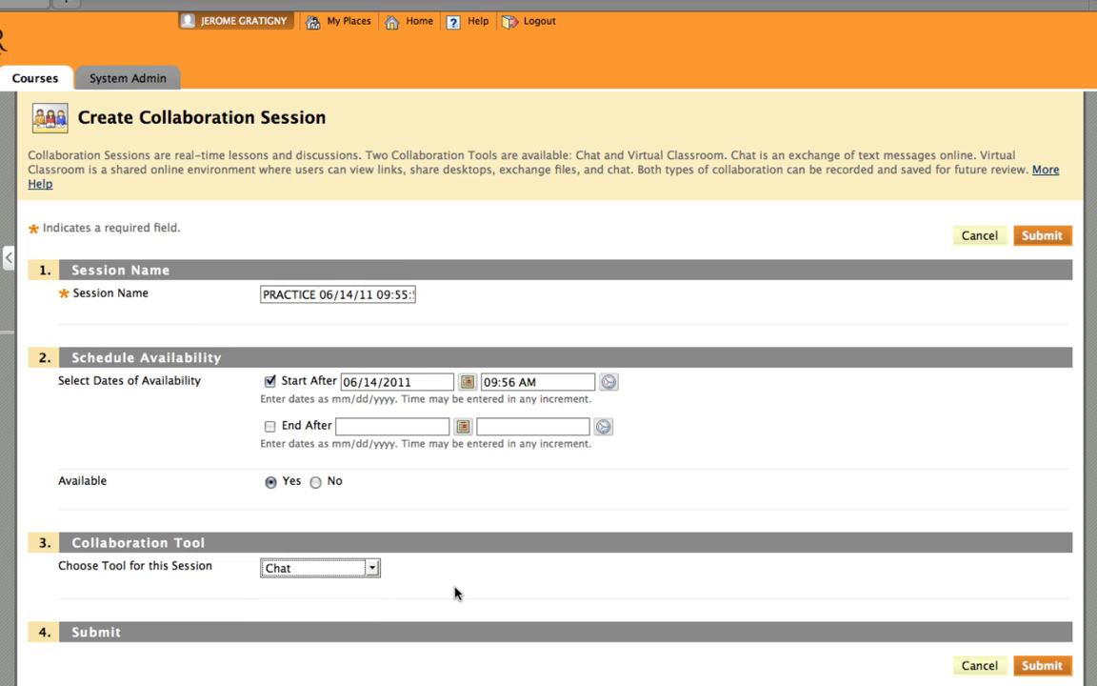
{"action": "mouse_move", "coordinate": [1042, 665]}
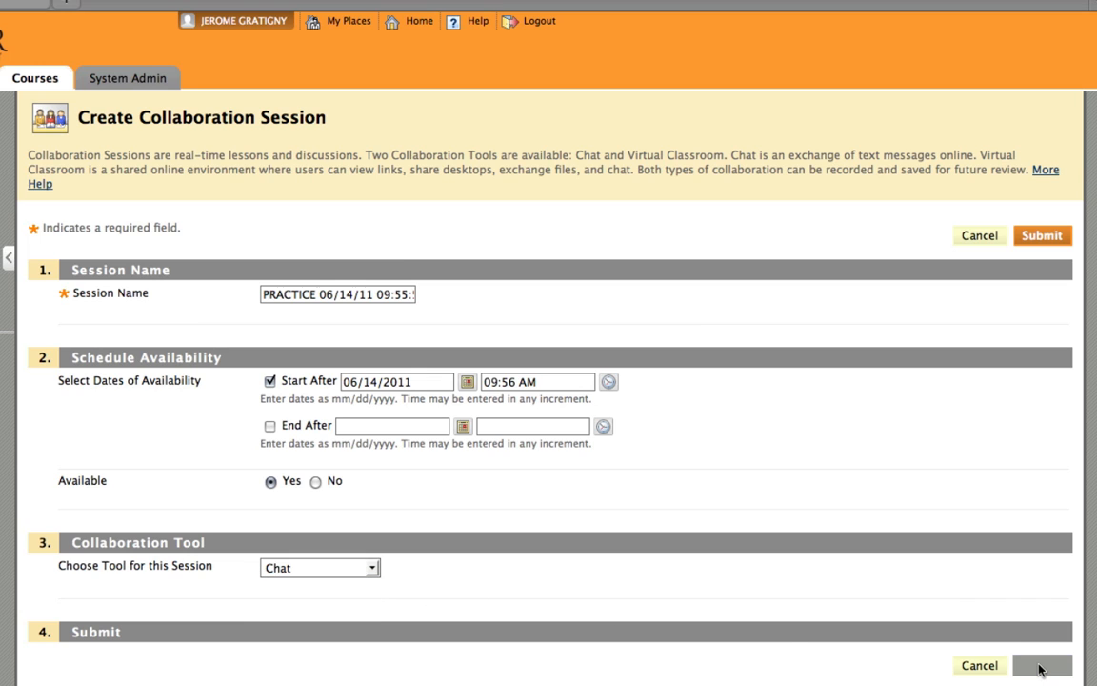